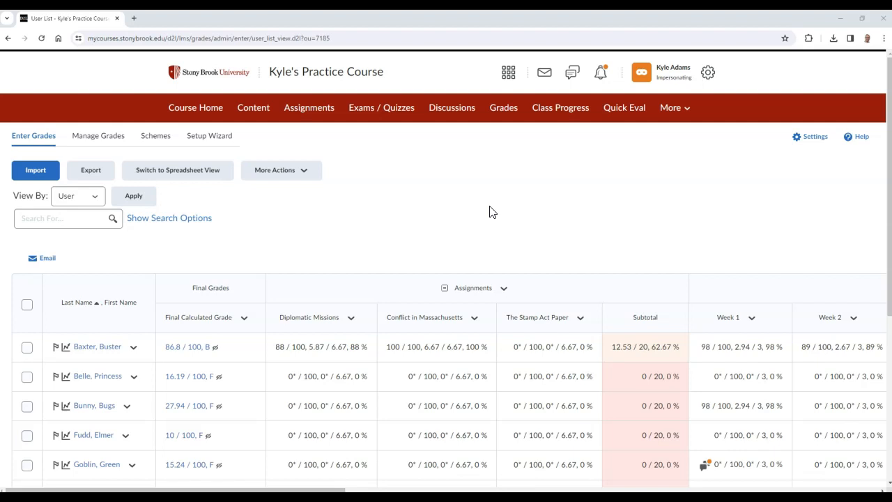
mouse_move(391, 237)
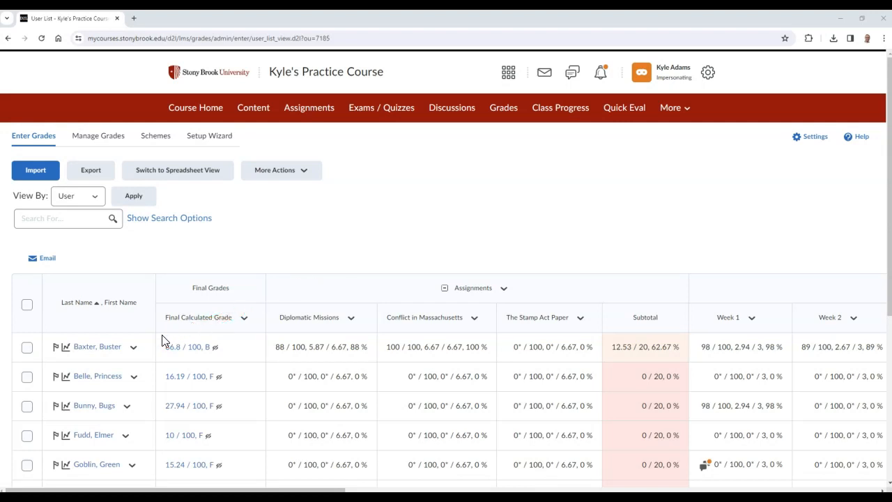
Preview the first student's grades in a maximized window and scroll through the scores.
left_click(133, 347)
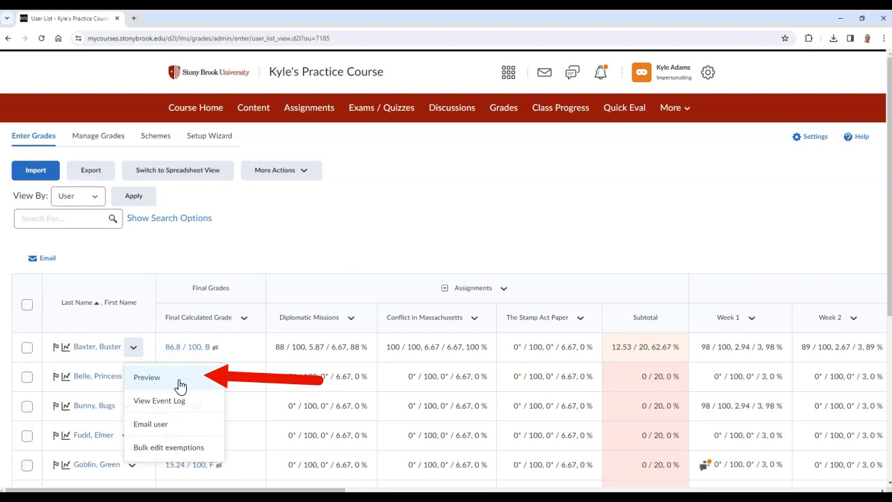
left_click(146, 376)
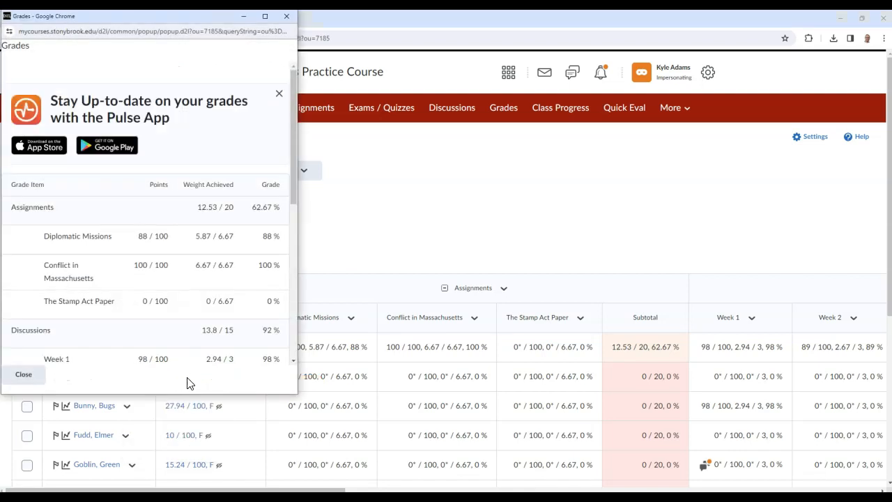
left_click(23, 374)
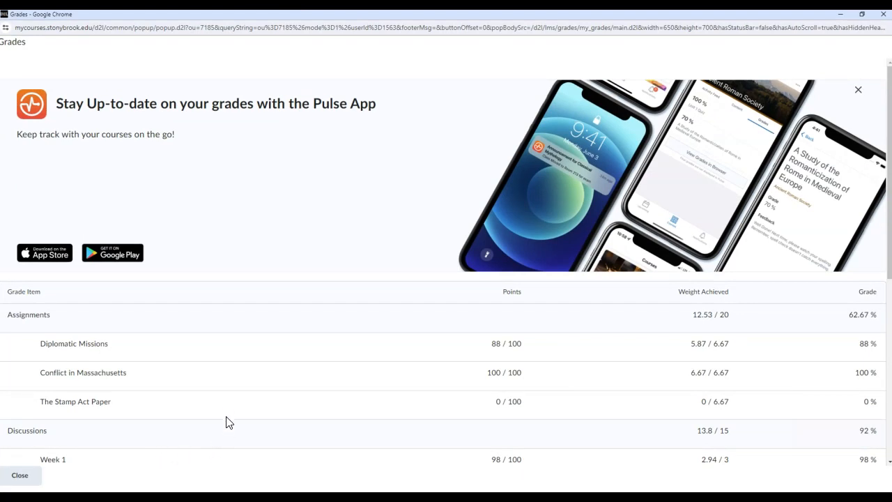
mouse_move(230, 413)
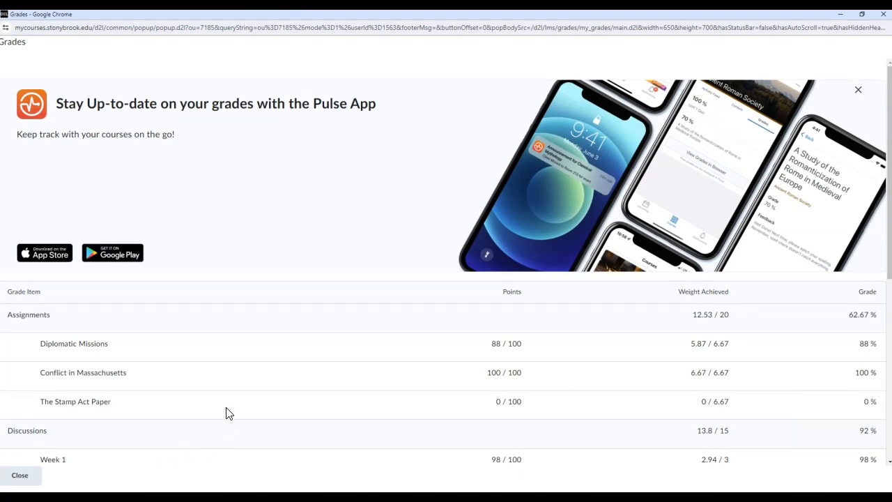
scroll("down", 3)
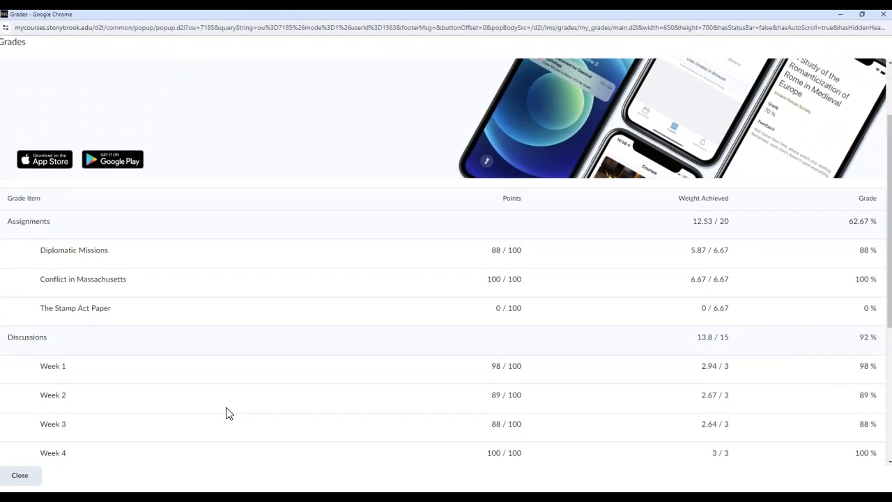
scroll("down", 3)
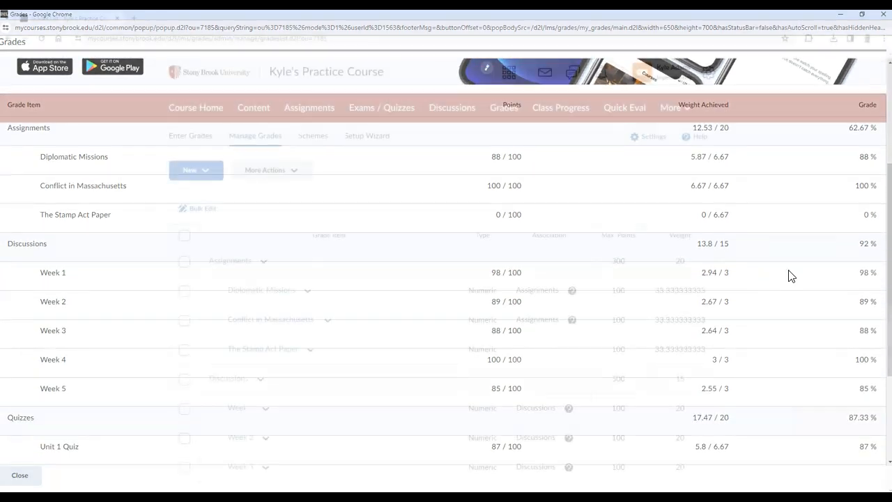
Close the student grade preview to return to the grade item list.
left_click(19, 474)
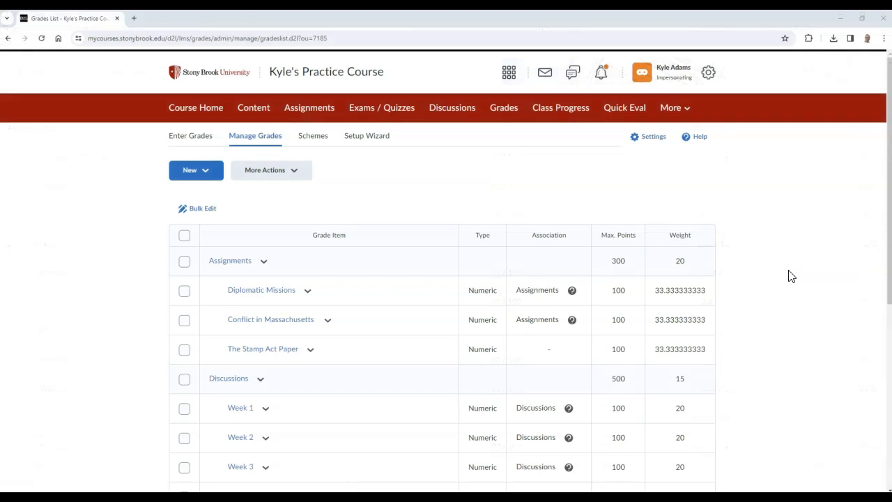
mouse_move(776, 280)
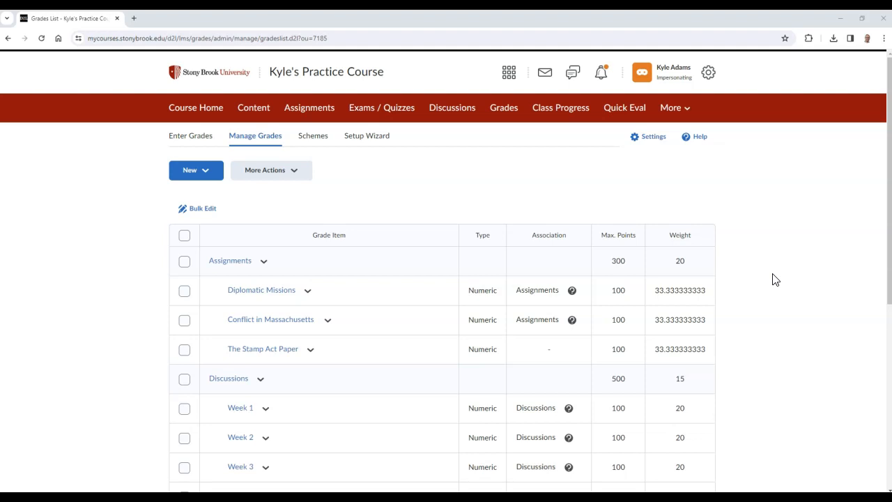
mouse_move(799, 294)
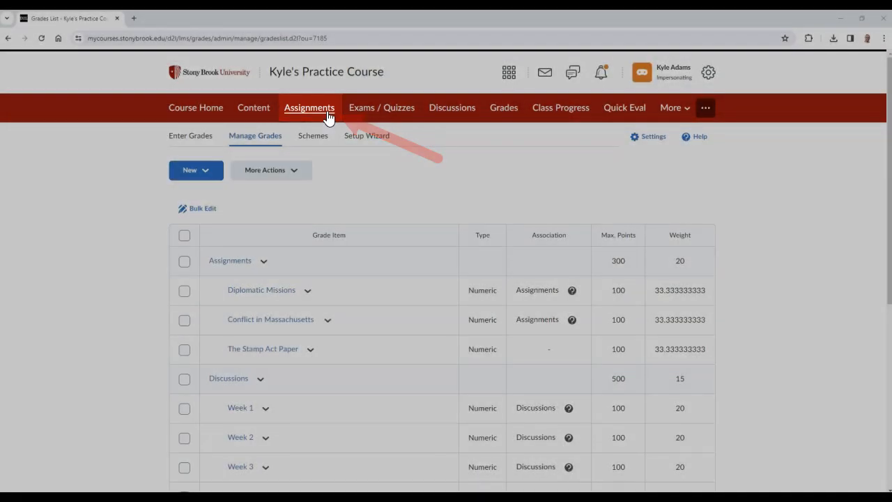
Go to Assignments and show The Stamp Act Paper's action options.
left_click(309, 107)
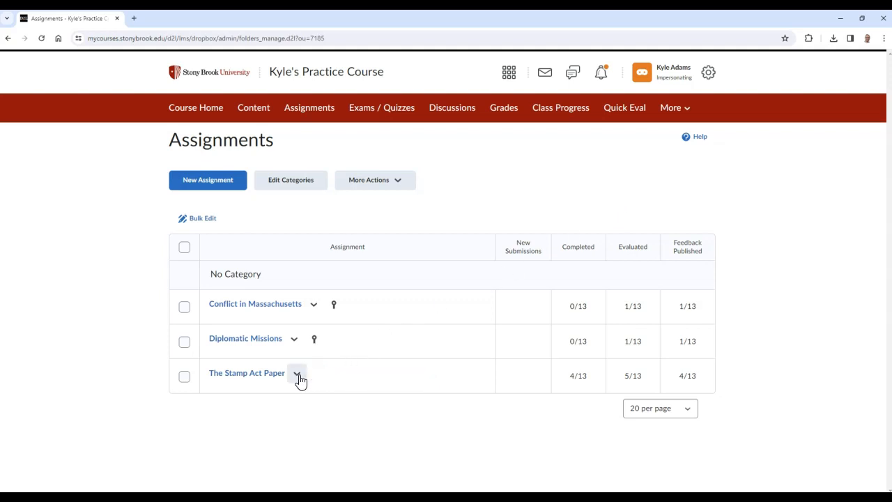
left_click(297, 372)
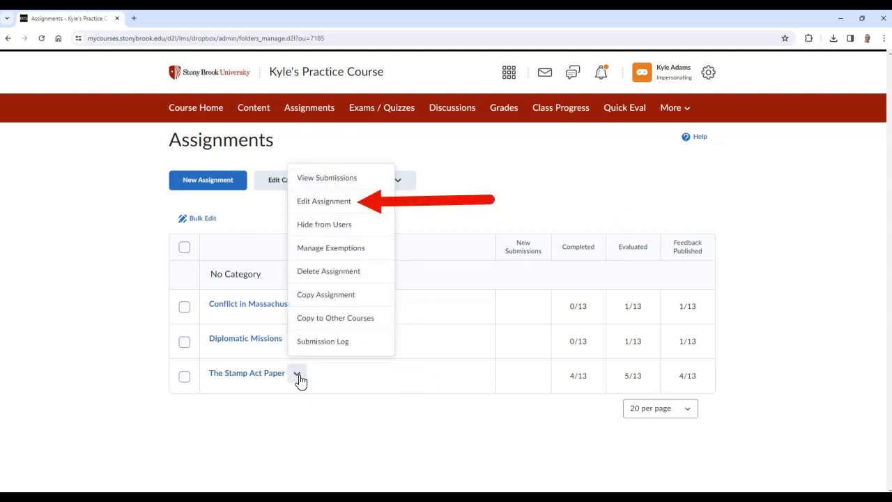
mouse_move(367, 289)
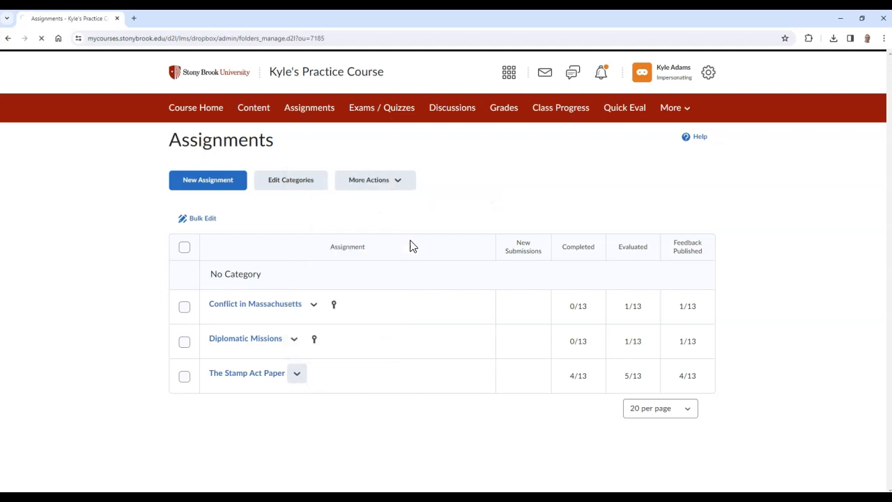
Edit The Stamp Act Paper and show its Not in Grade Book linking options.
left_click(246, 372)
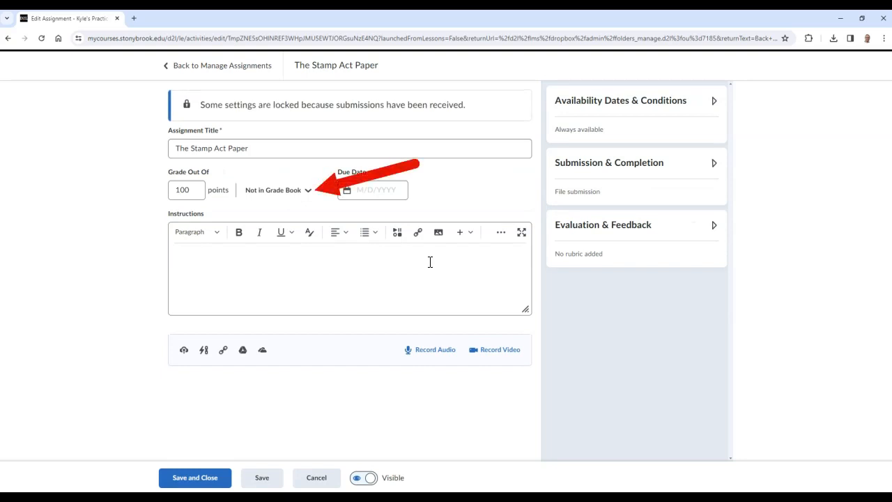
mouse_move(309, 200)
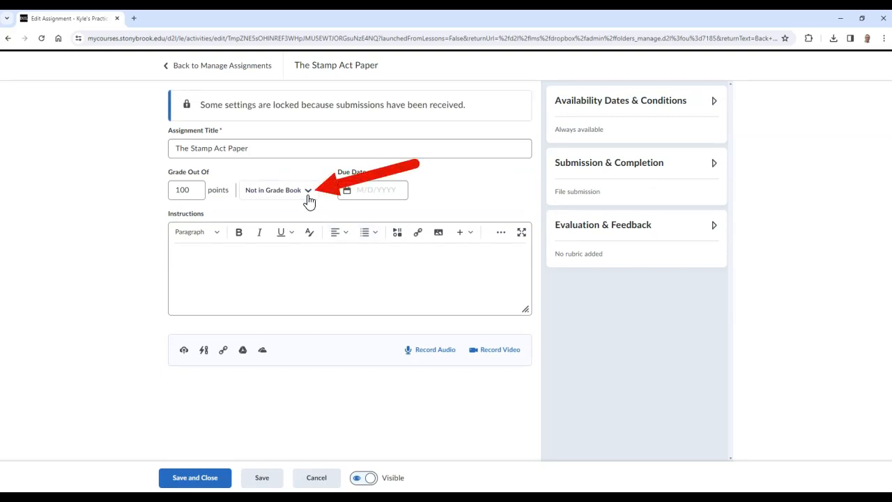
left_click(277, 189)
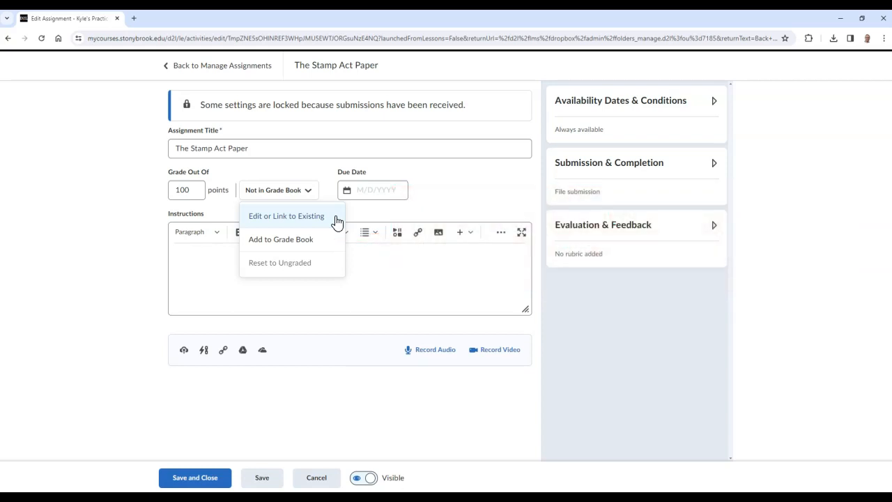
Link The Stamp Act Paper to its existing Stamp Act Paper grade item.
left_click(286, 215)
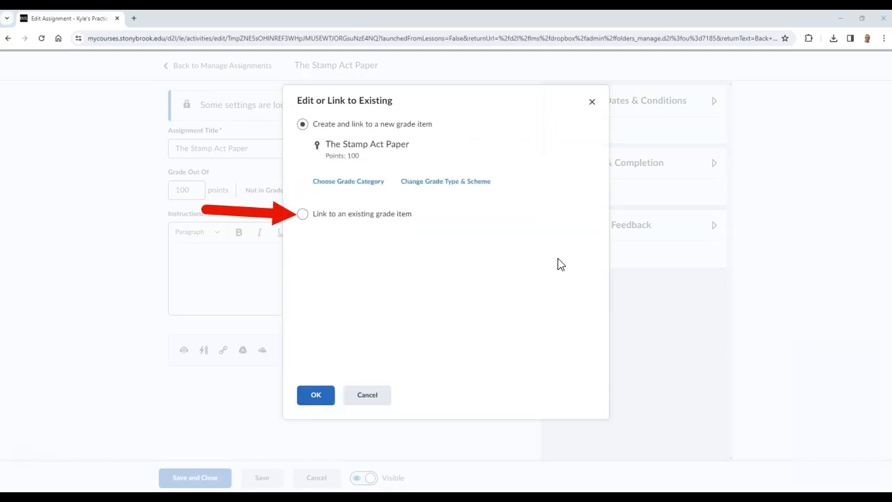
mouse_move(467, 265)
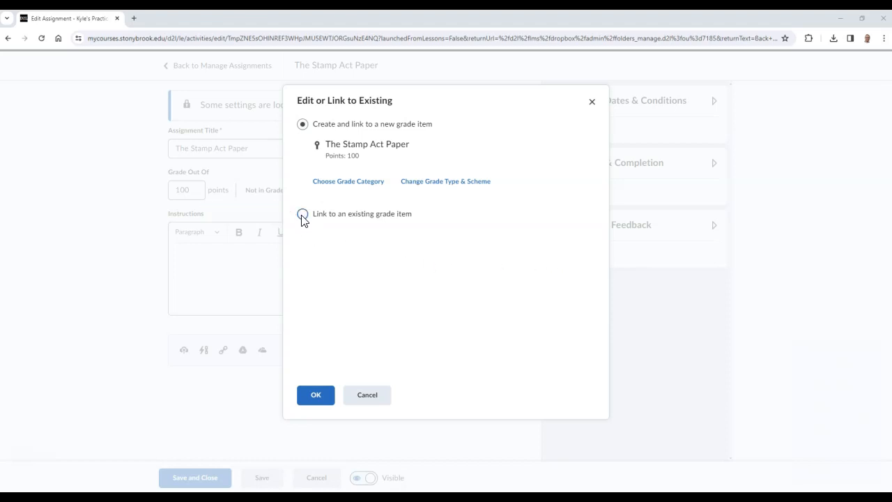
left_click(302, 213)
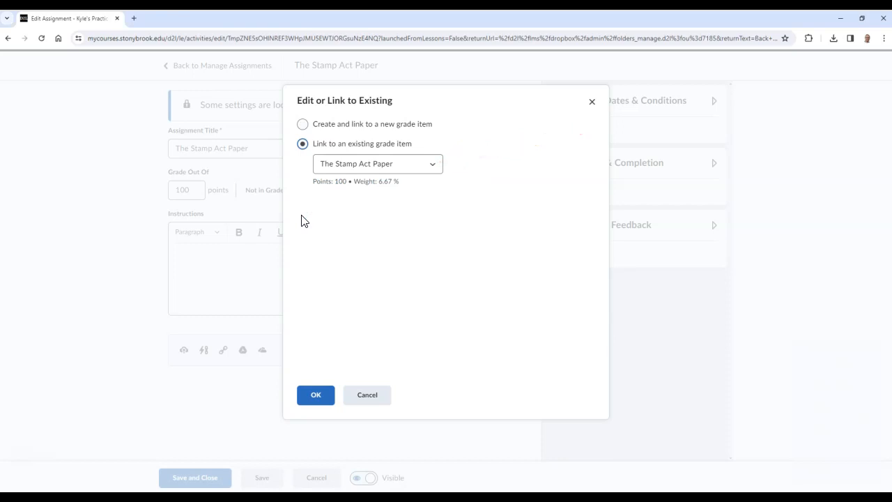
mouse_move(421, 199)
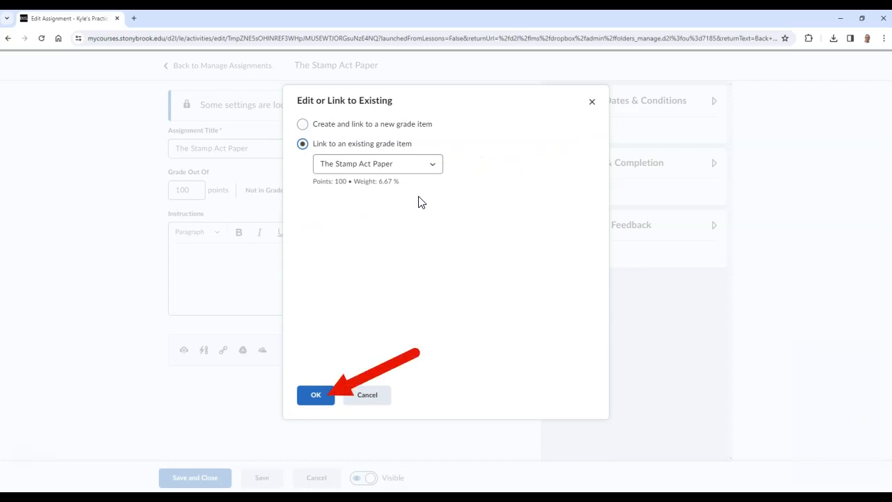
mouse_move(316, 395)
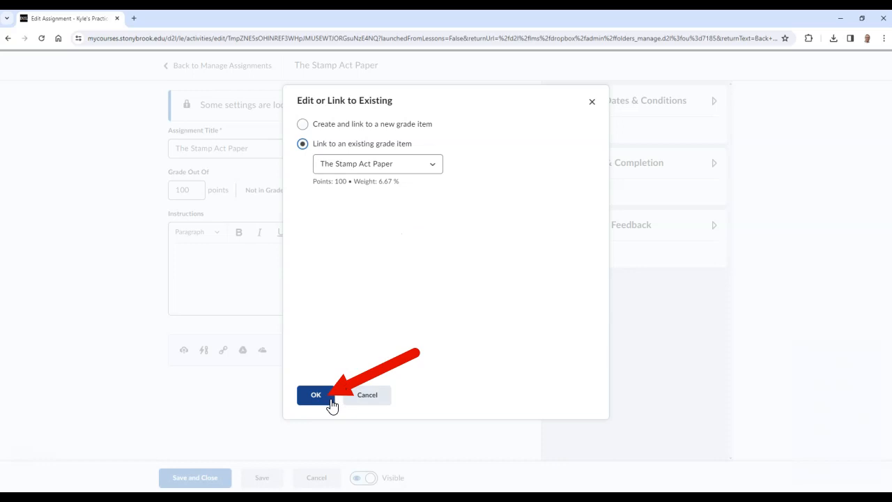
left_click(315, 394)
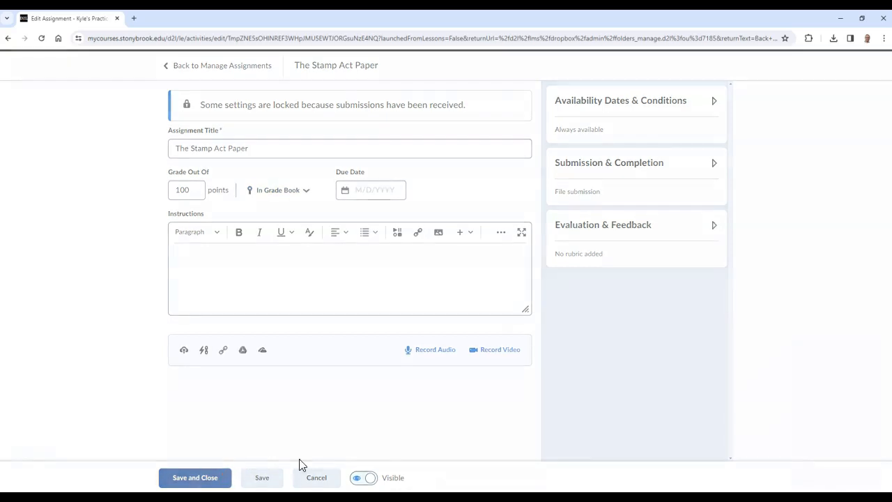
Save The Stamp Act Paper assignment and check the updated scores in the gradebook.
left_click(195, 478)
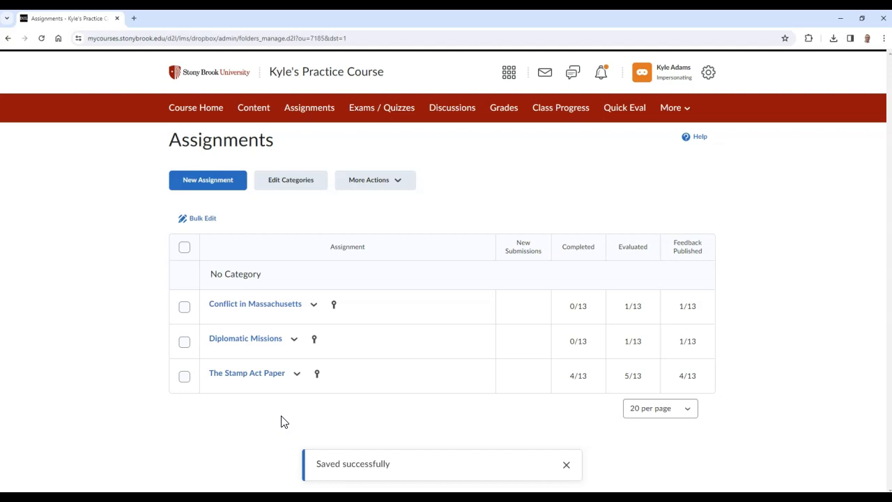
left_click(503, 107)
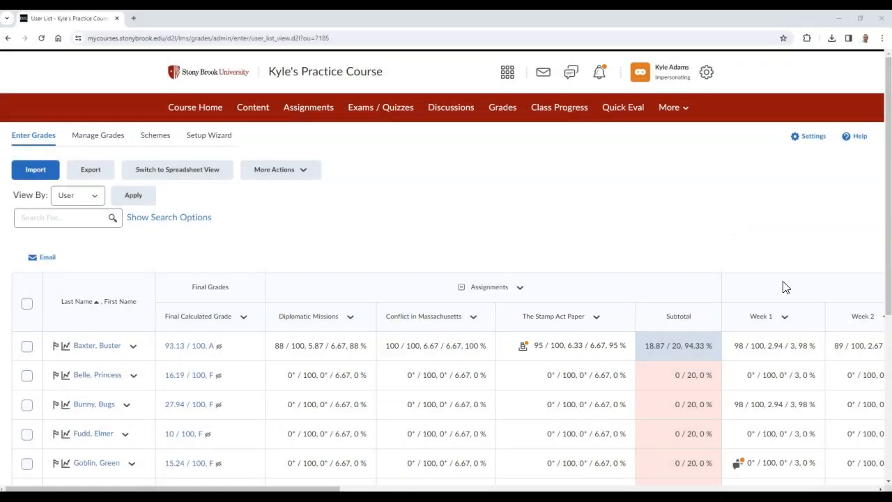
Switch to Manage Grades and show the Diplomatic Missions item's action options.
left_click(97, 135)
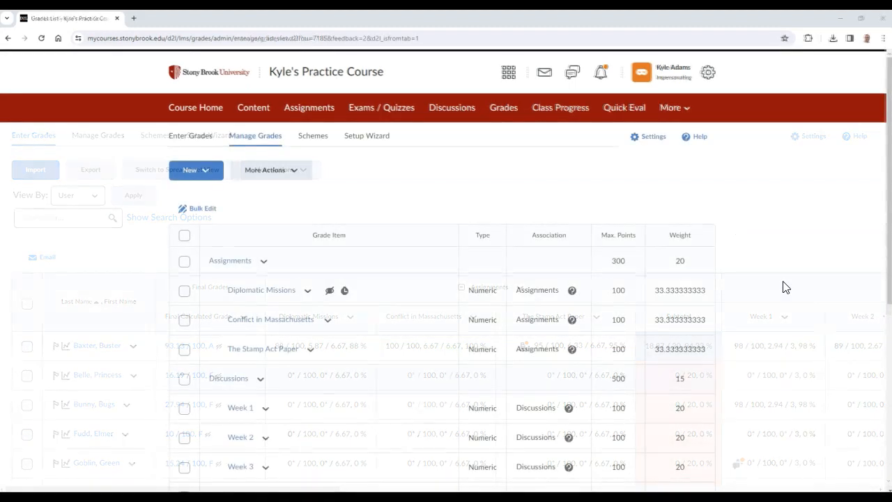
left_click(255, 135)
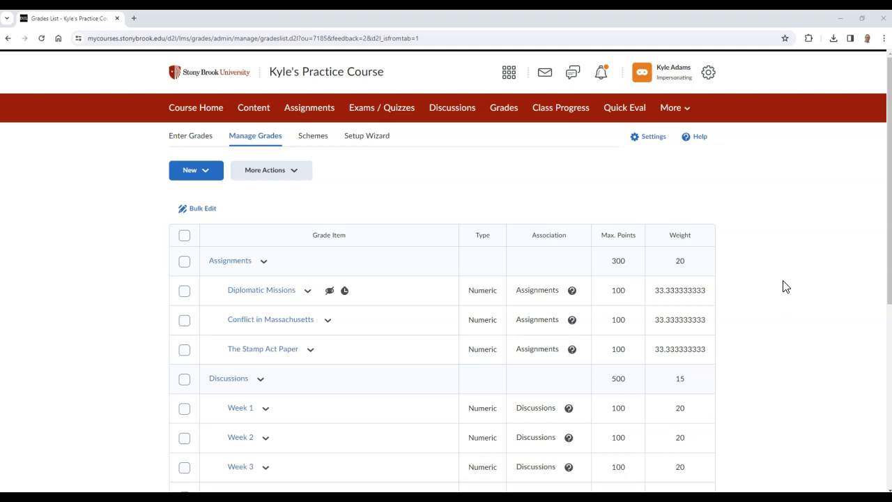
mouse_move(94, 346)
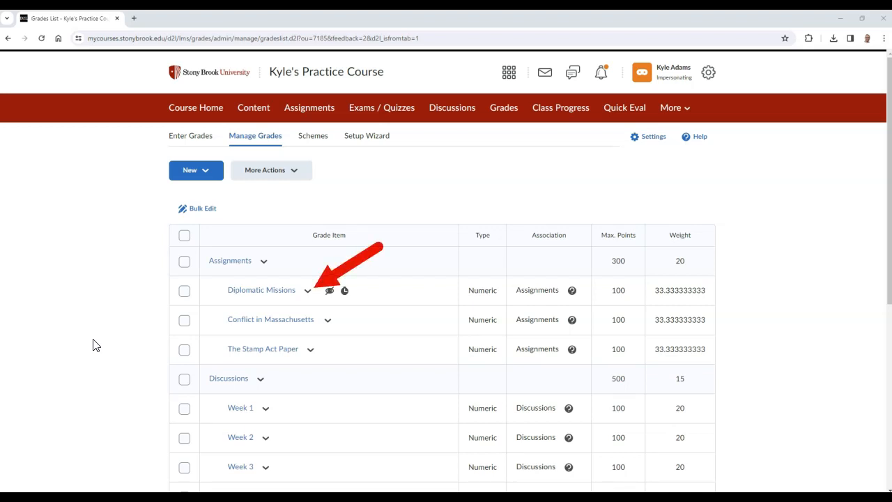
mouse_move(239, 320)
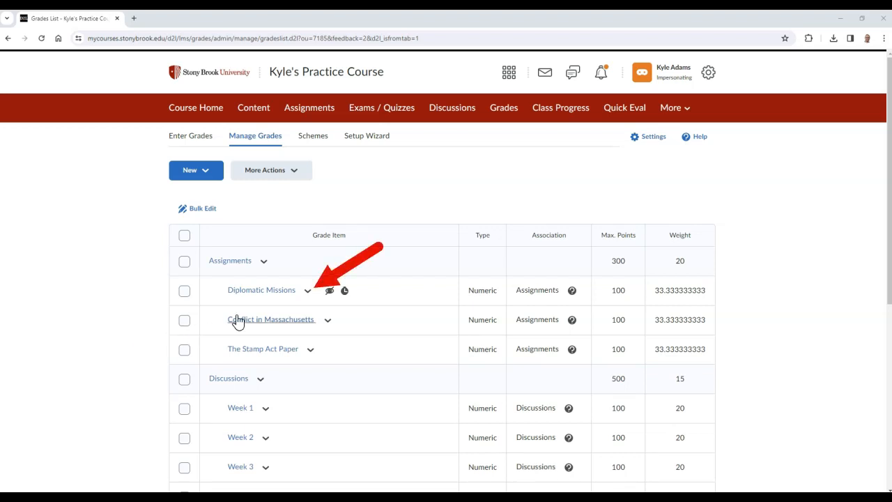
left_click(307, 290)
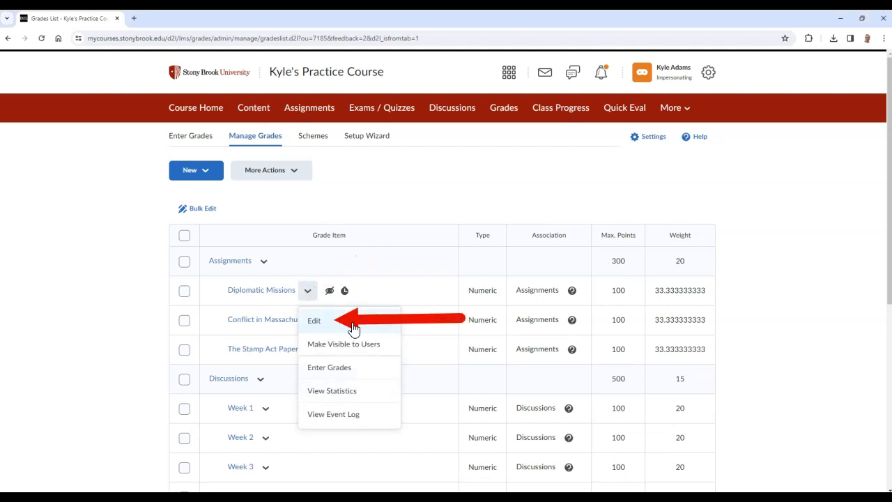
Edit Diplomatic Missions restrictions: unhide from users and remove start and end dates.
left_click(314, 321)
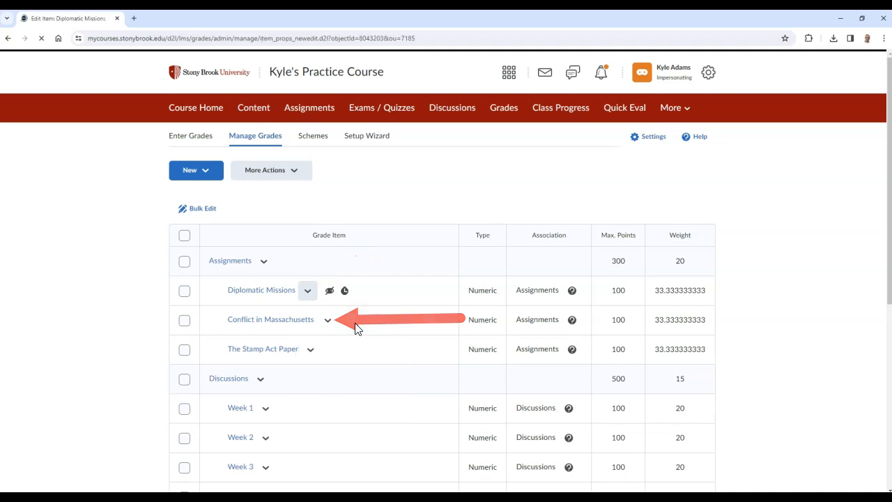
left_click(260, 289)
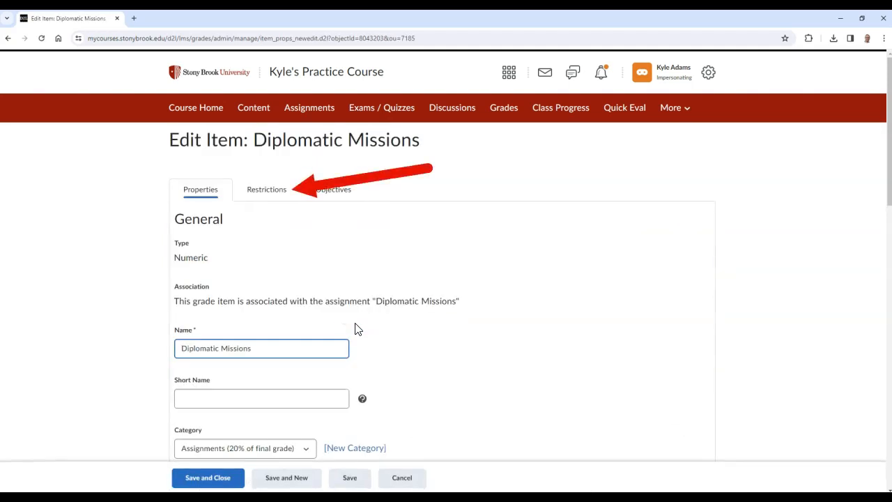
mouse_move(284, 198)
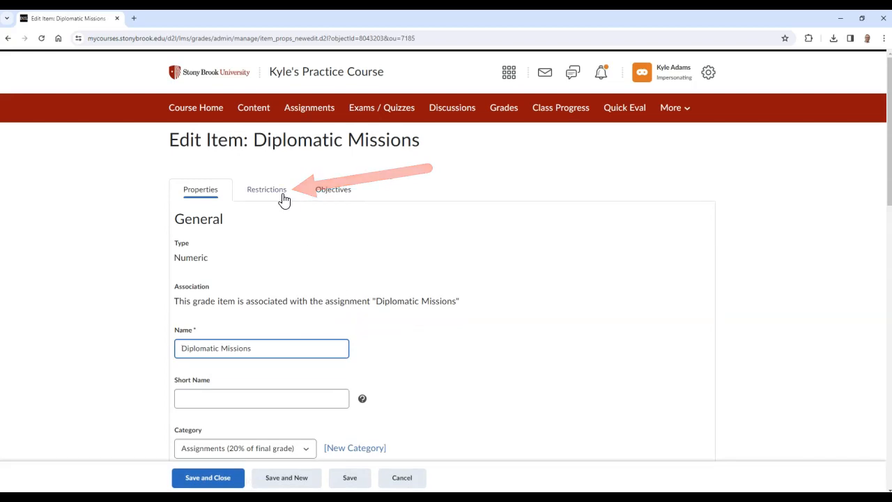
left_click(266, 189)
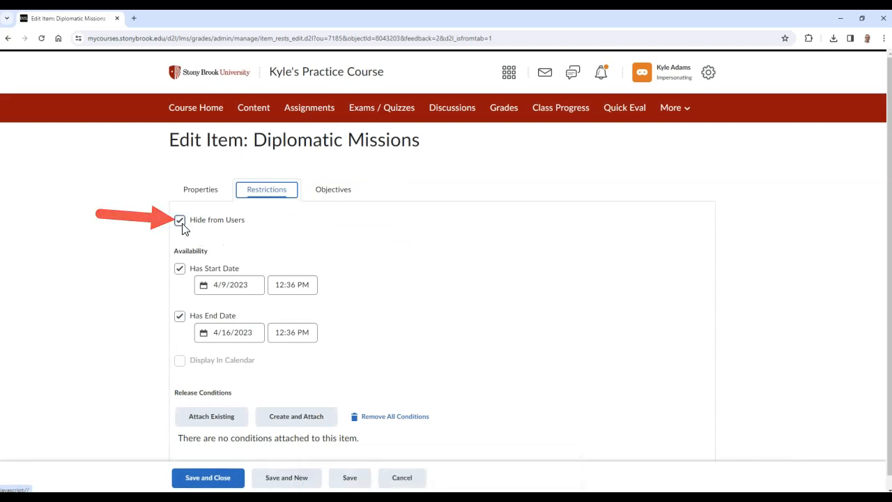
left_click(180, 220)
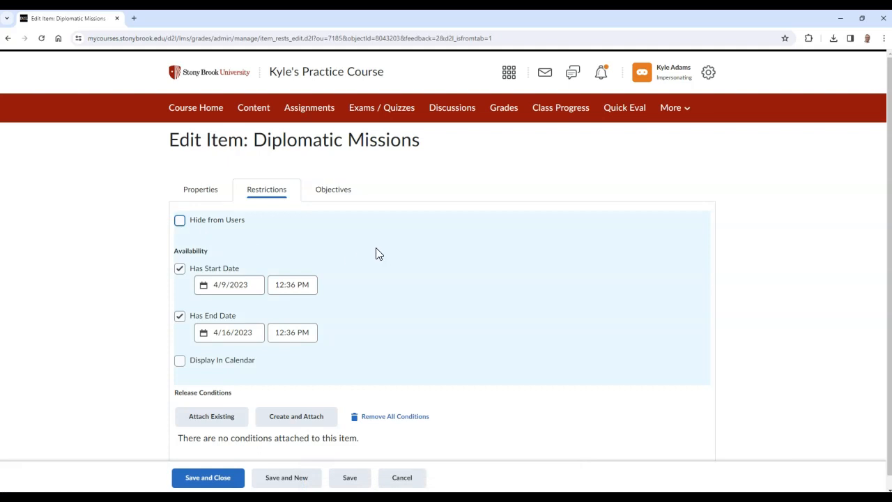
mouse_move(390, 252)
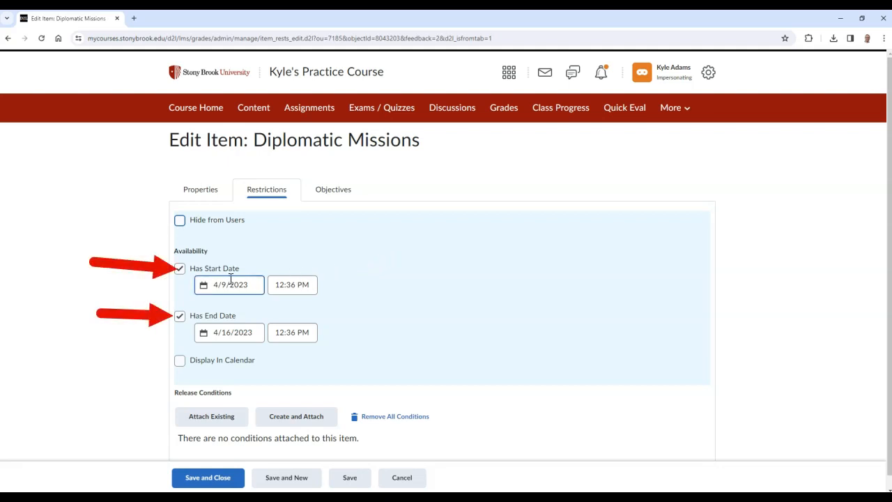
left_click(180, 268)
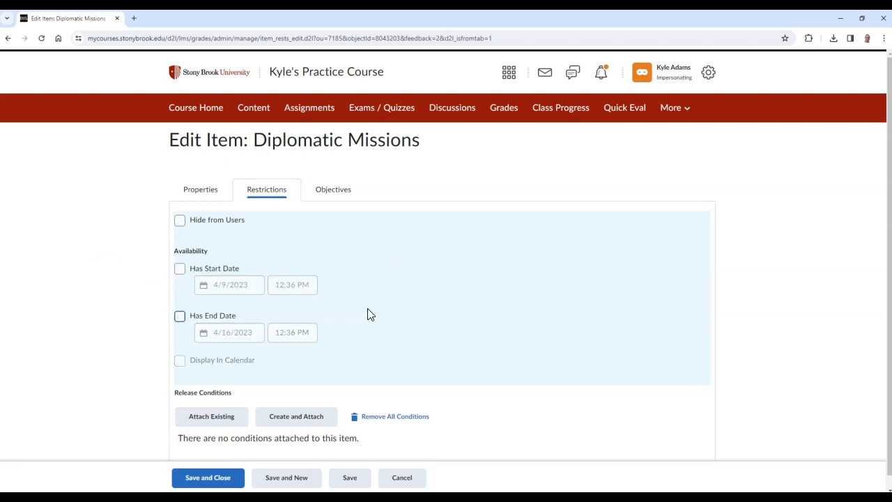
mouse_move(381, 312)
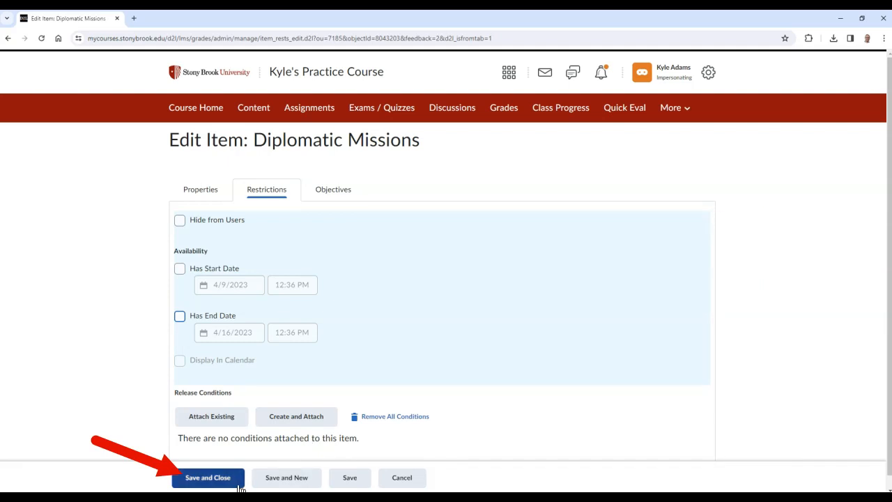
Save Diplomatic Missions and go to the Manage Quizzes list.
left_click(207, 478)
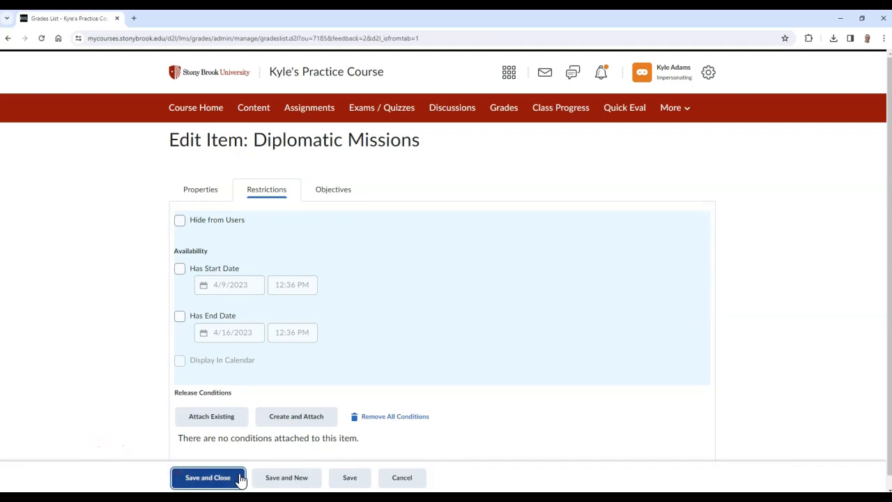
left_click(208, 477)
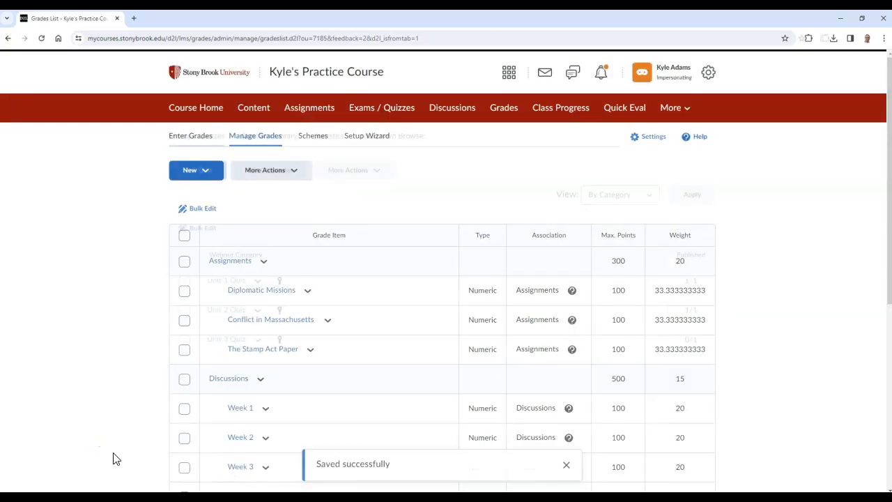
left_click(381, 108)
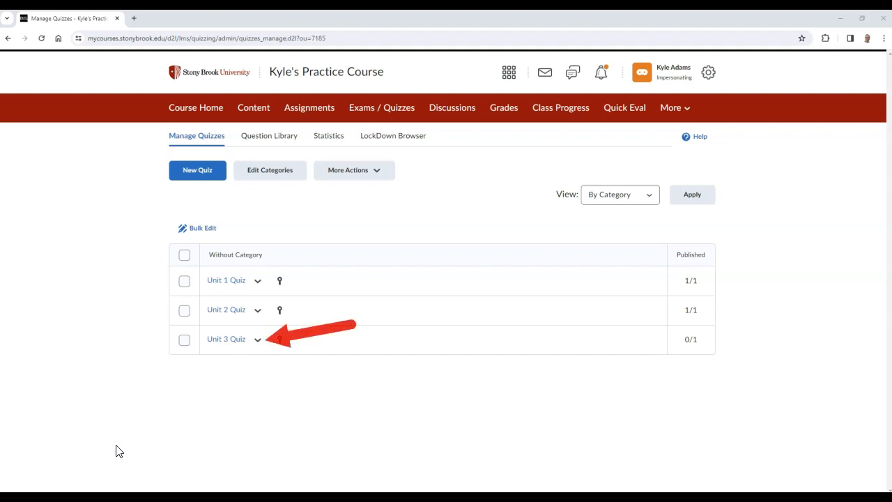
mouse_move(212, 399)
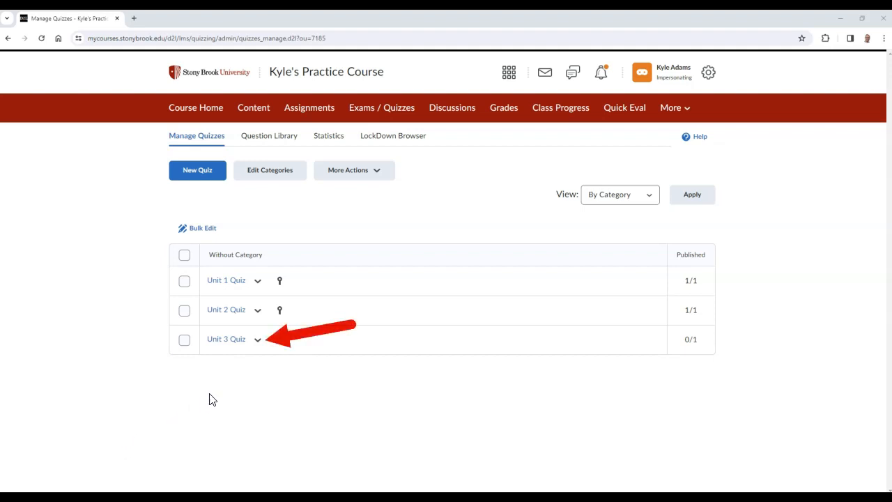
Publish attempt 1 of Unit 3 Quiz and return to the quiz list.
left_click(257, 340)
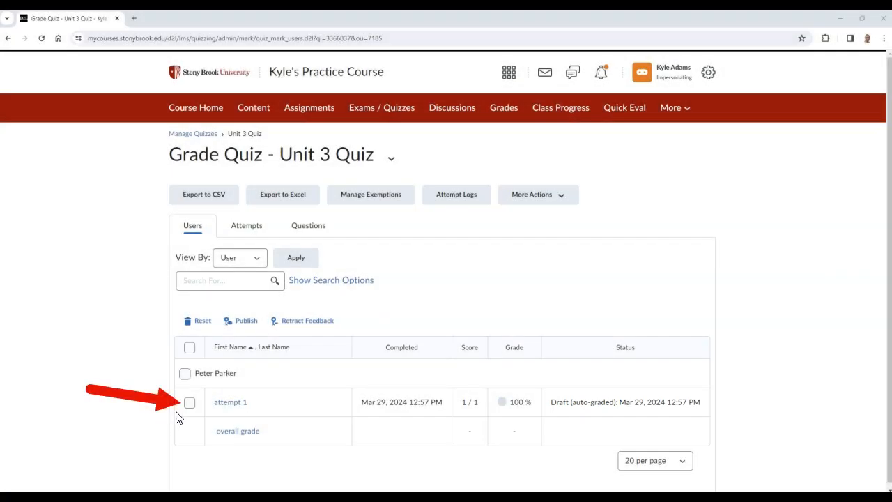
left_click(190, 402)
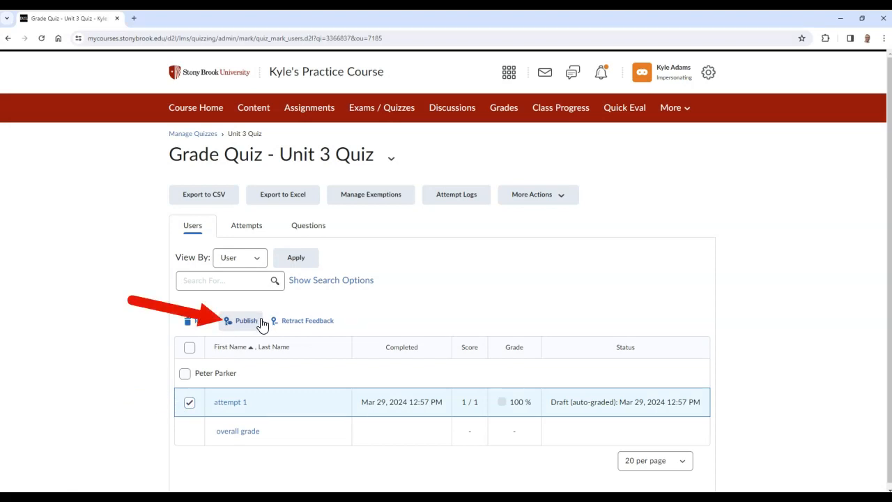
left_click(246, 320)
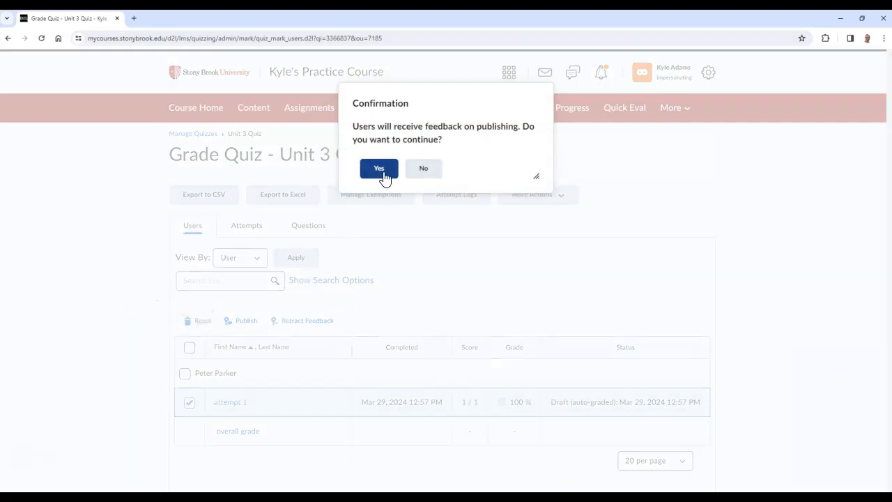
left_click(378, 168)
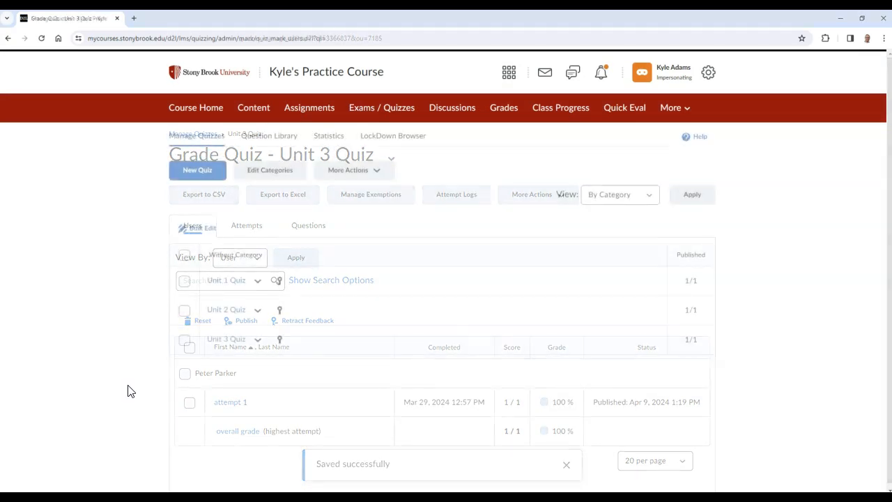
left_click(197, 135)
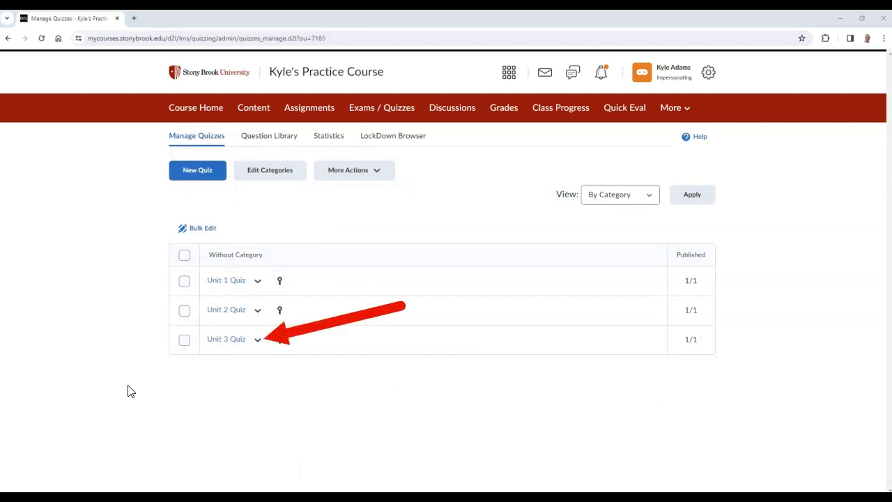
Edit Unit 3 Quiz and enable auto-publish of attempt results immediately upon completion.
left_click(258, 339)
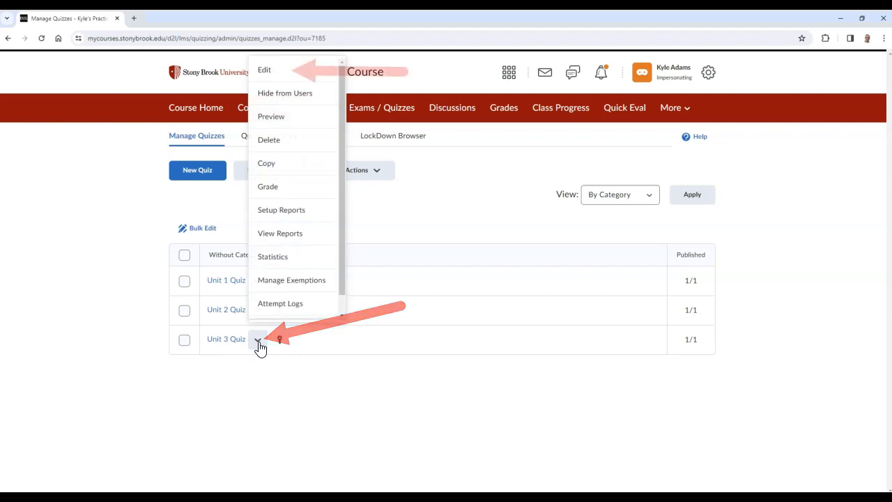
mouse_move(308, 77)
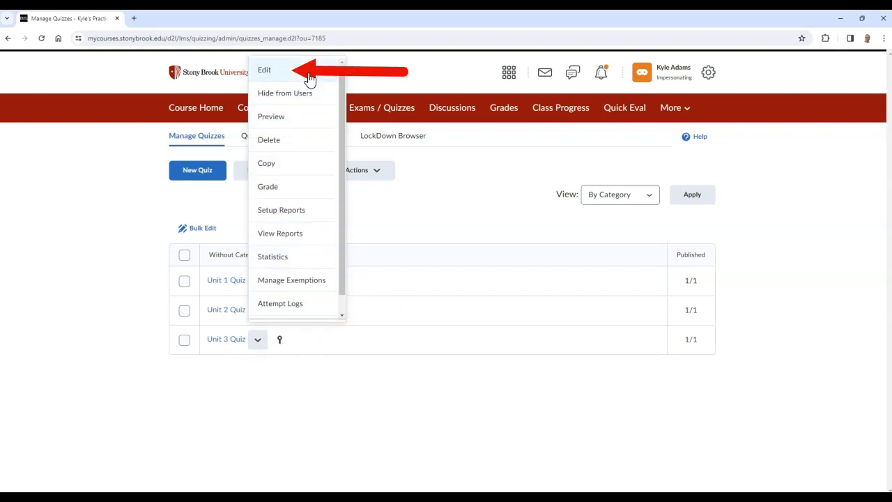
left_click(264, 69)
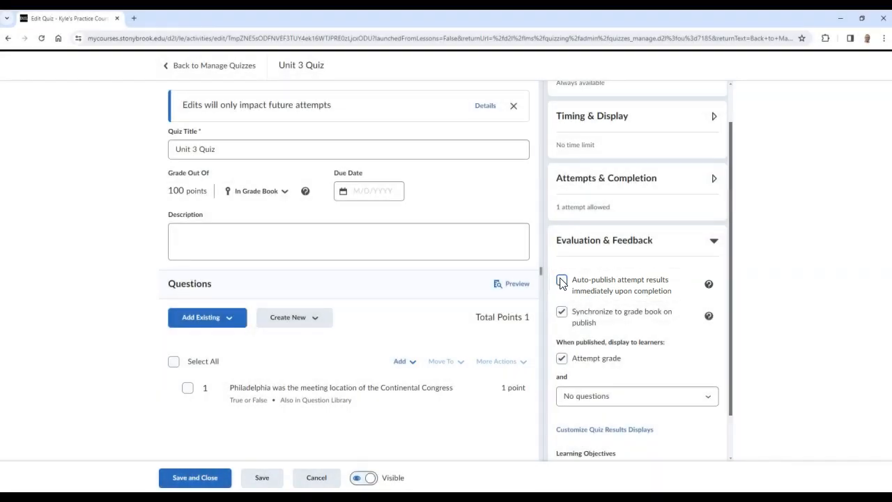
left_click(562, 279)
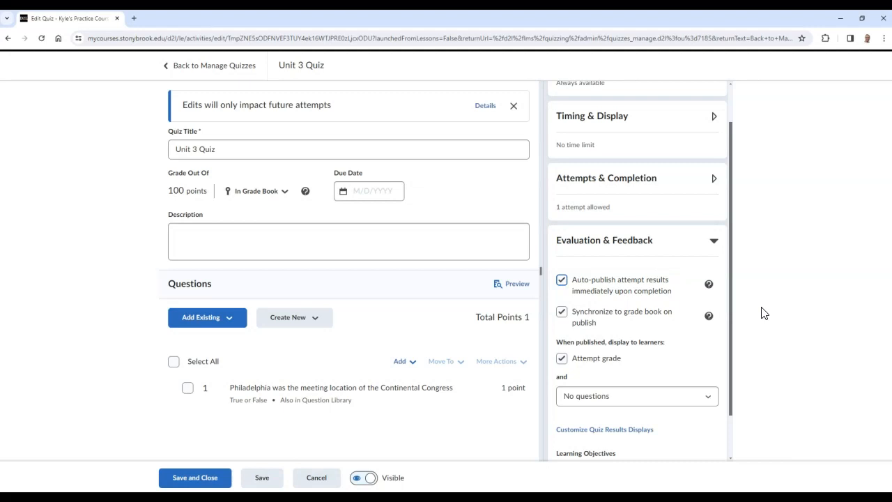
mouse_move(769, 312)
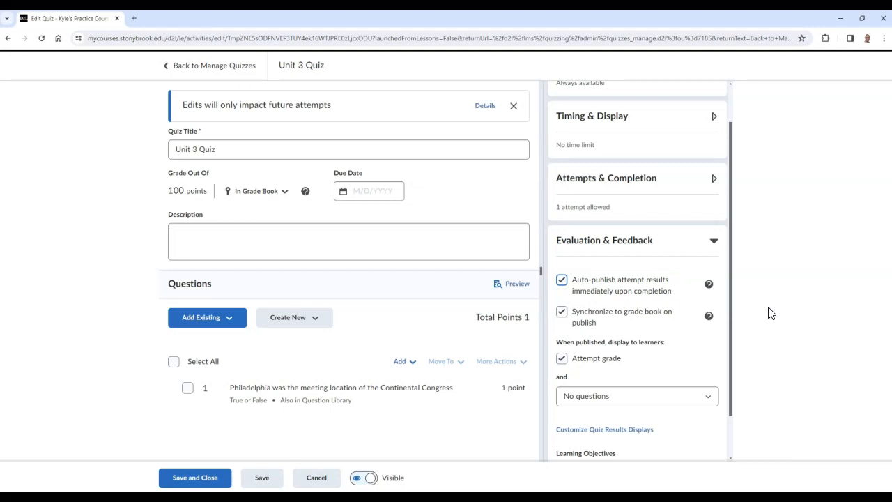